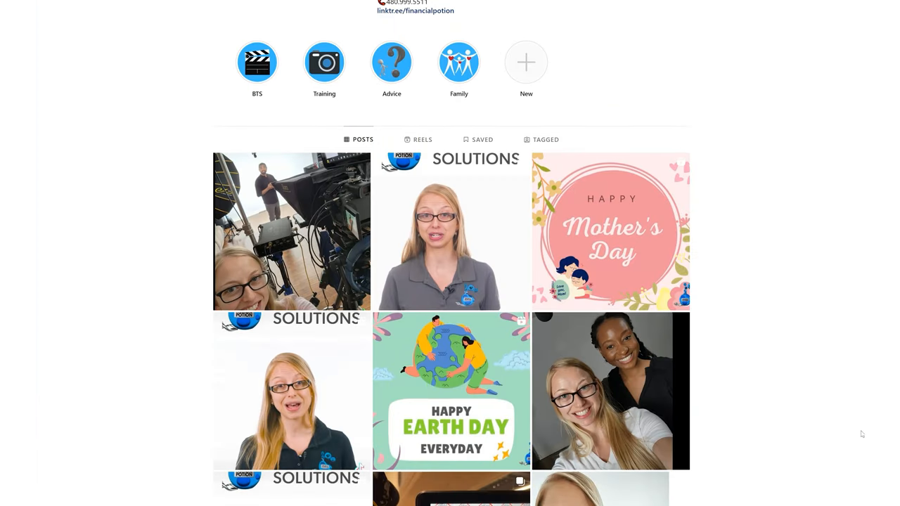
pyautogui.scroll(-3)
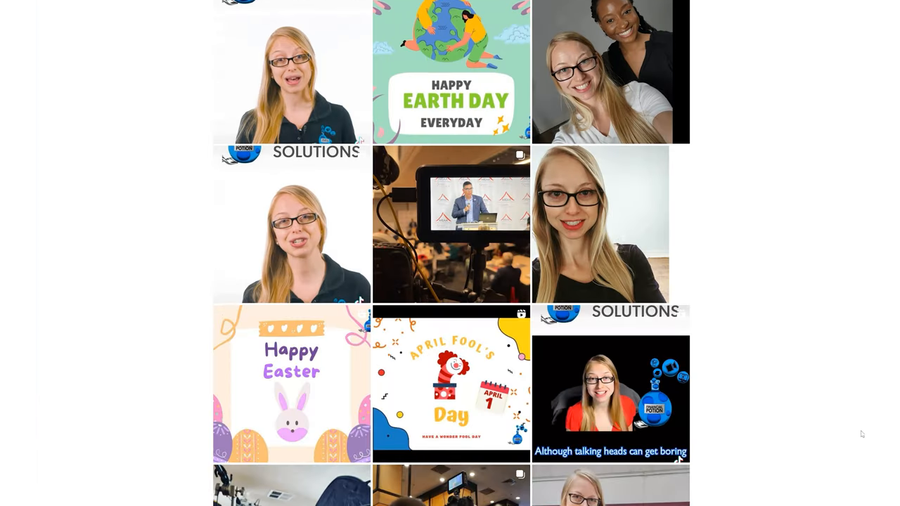